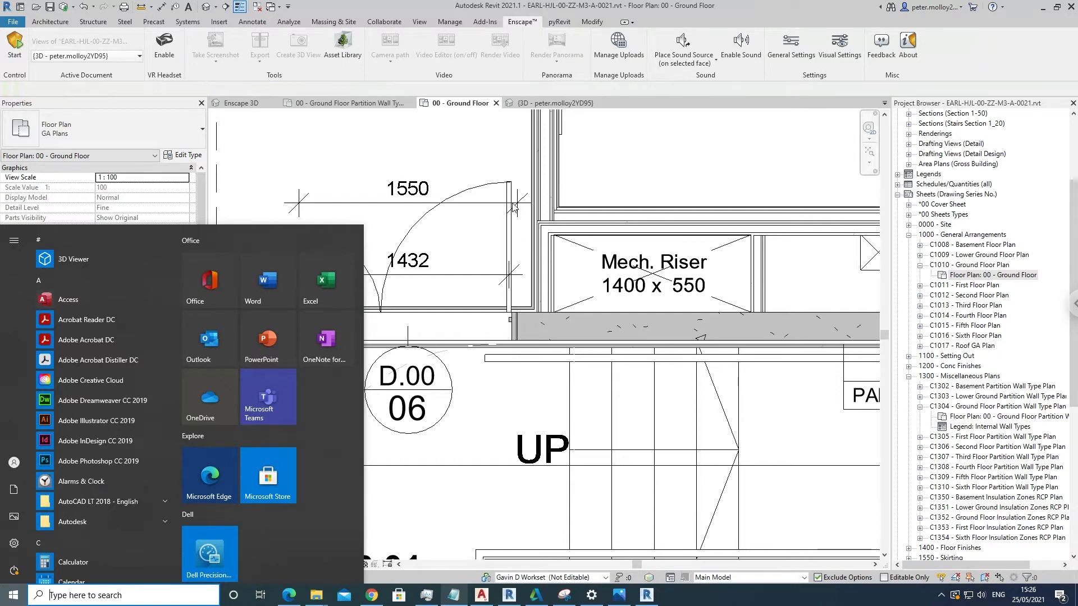
# Dismiss the Windows Start menu to reveal the Ground Floor plan.
pyautogui.click(654, 302)
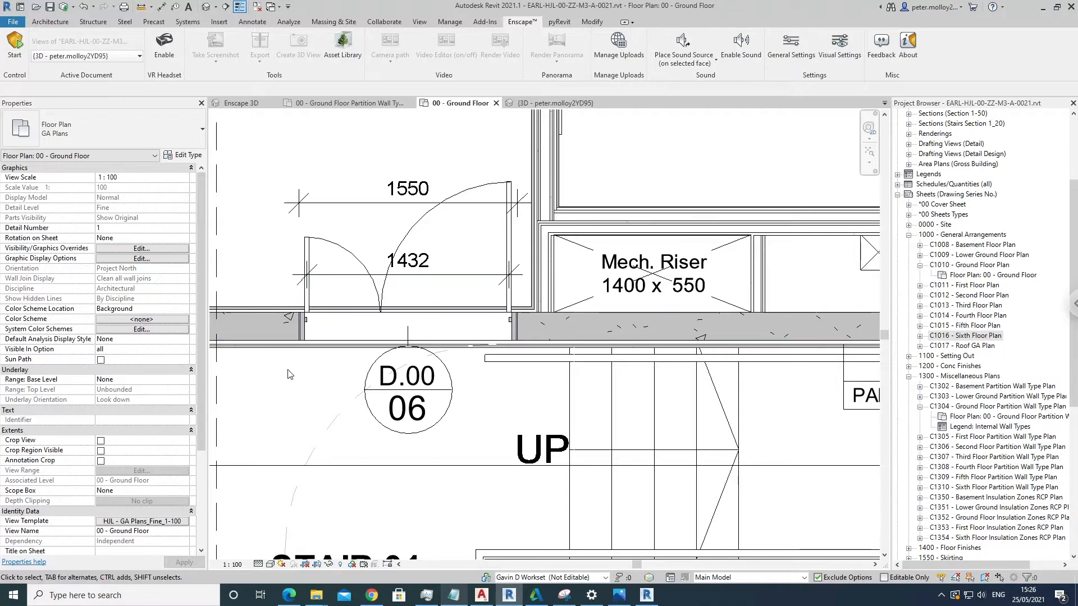
pyautogui.click(406, 262)
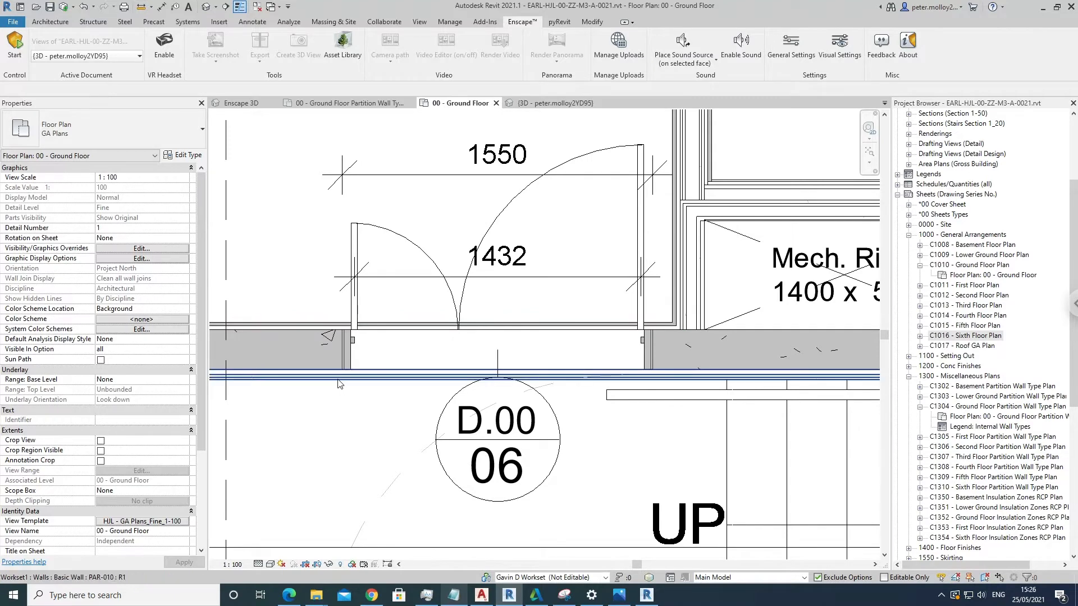
pyautogui.moveTo(333, 333)
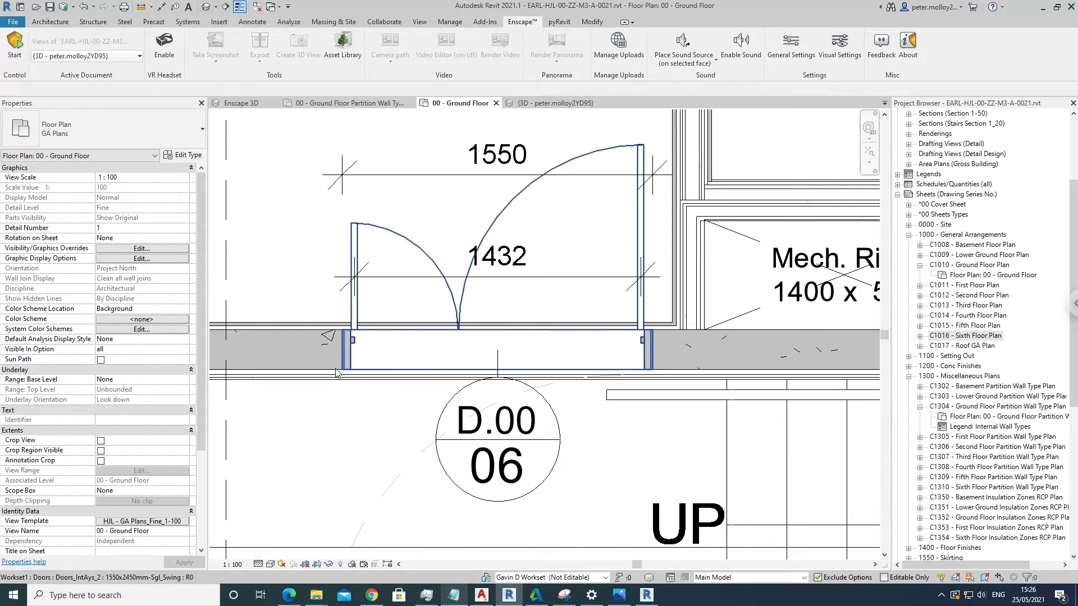
pyautogui.click(336, 377)
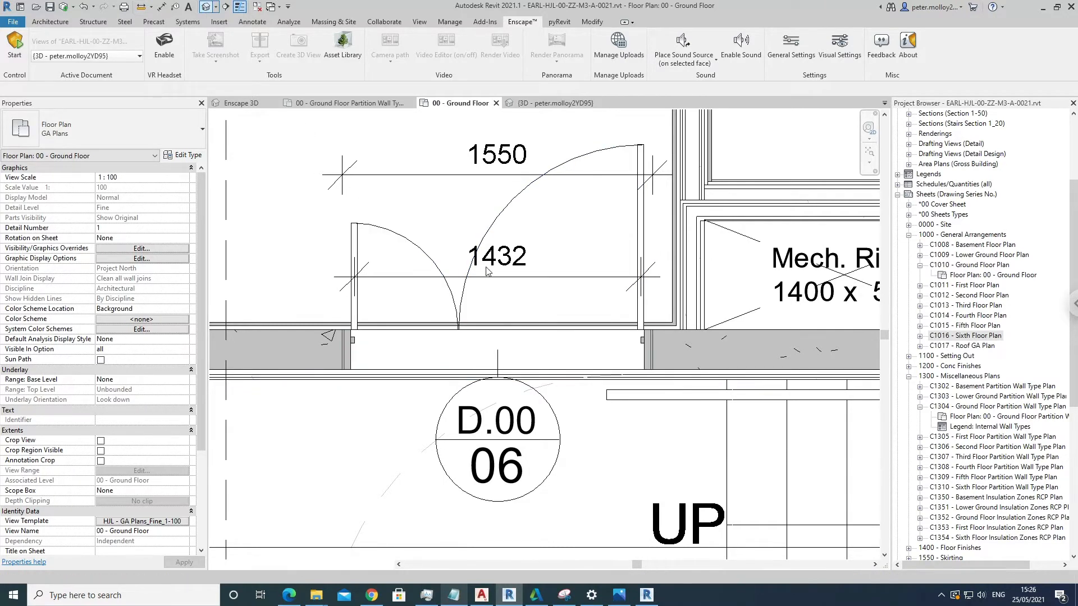
# Select the TBV-001 38mm Oak Wall Panel in 3D and return to the Ground Floor plan.
pyautogui.click(550, 102)
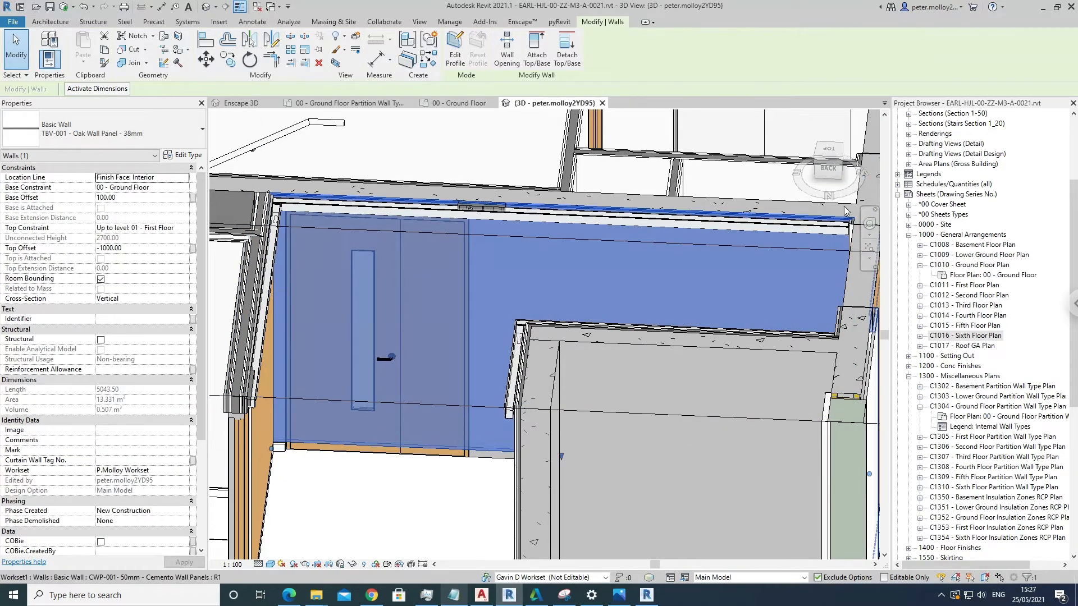
pyautogui.click(457, 102)
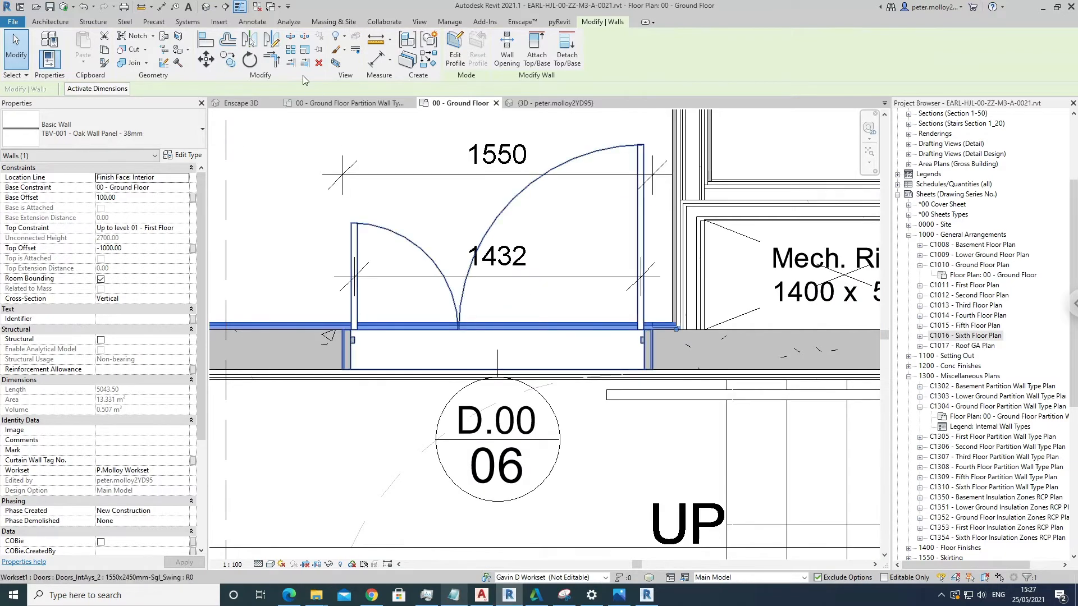
# Join the concrete wall and oak panel wall geometry, then view the door in 3D.
pyautogui.click(522, 21)
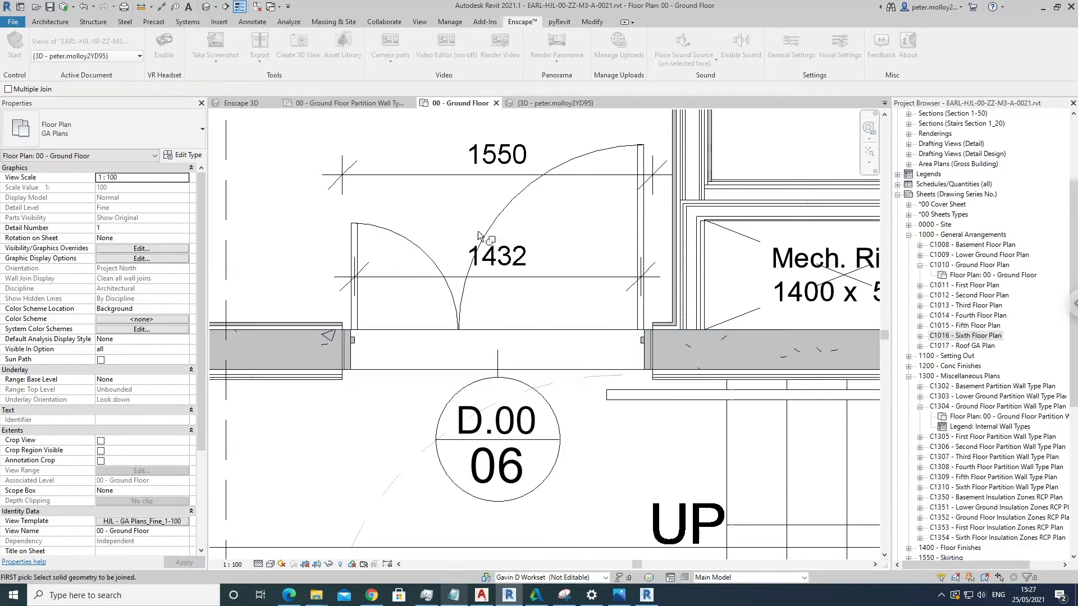
pyautogui.click(550, 102)
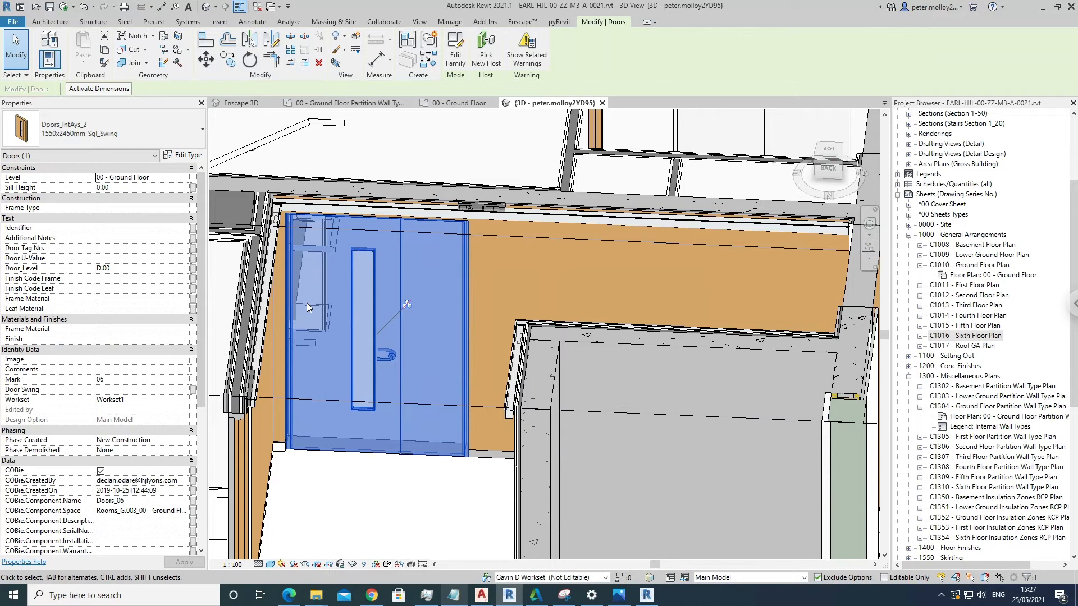
pyautogui.moveTo(320, 313)
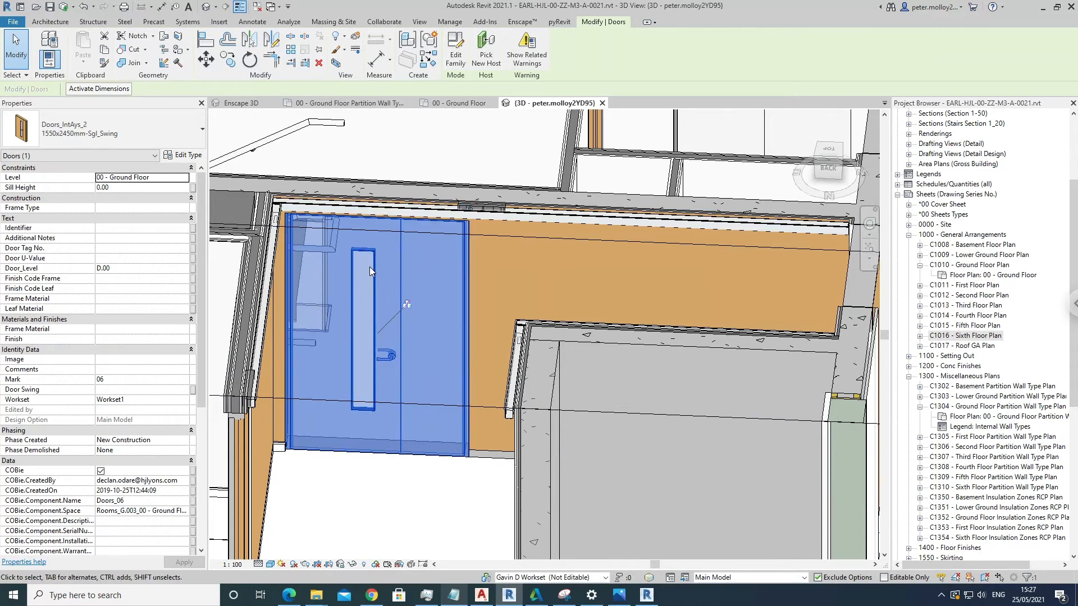
pyautogui.moveTo(378, 250)
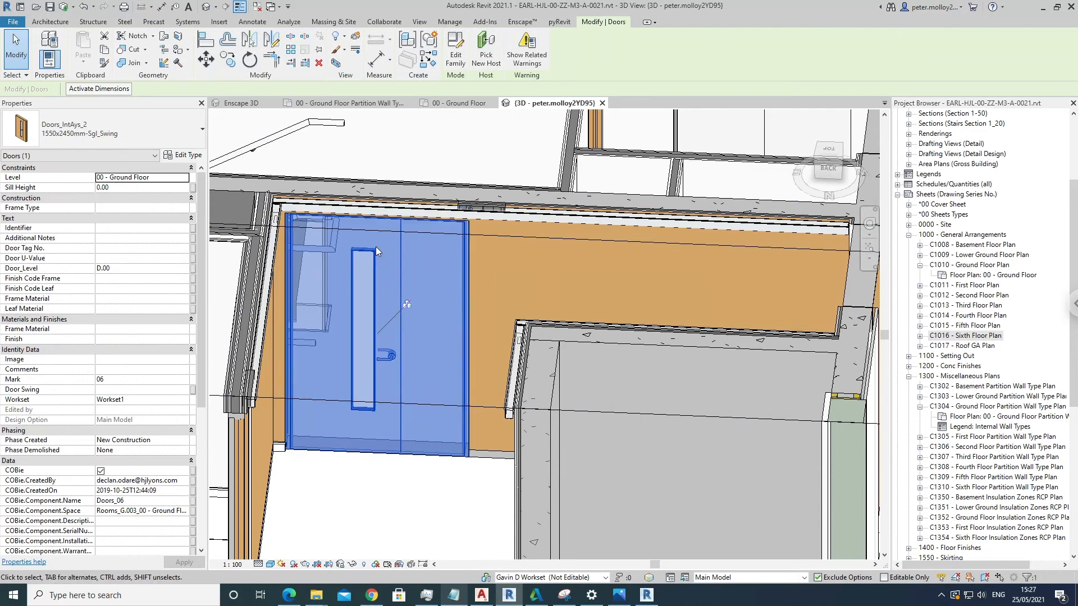
pyautogui.click(377, 258)
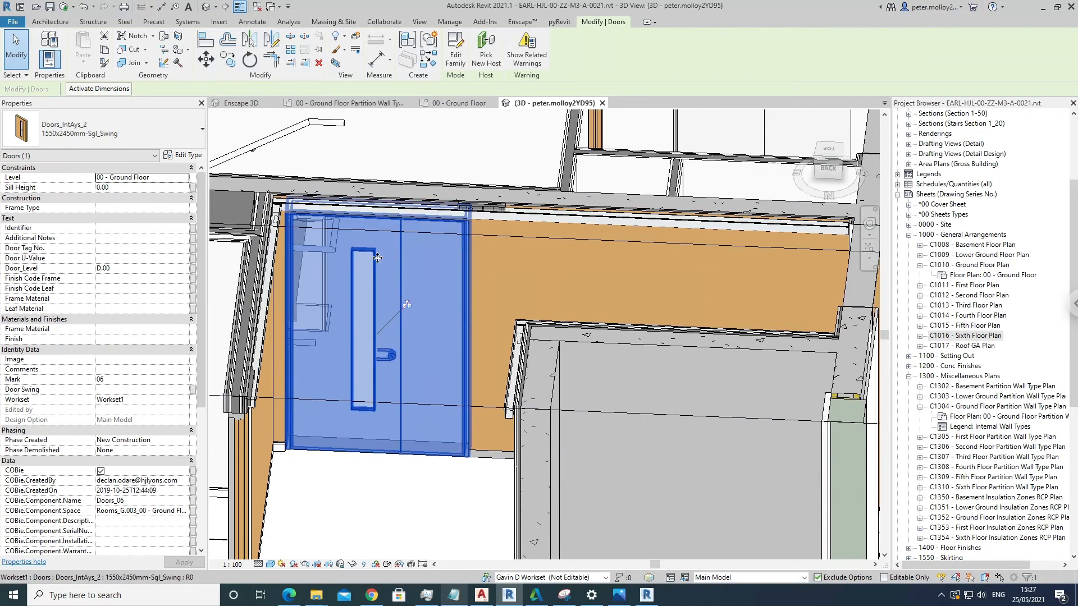
pyautogui.moveTo(377, 258)
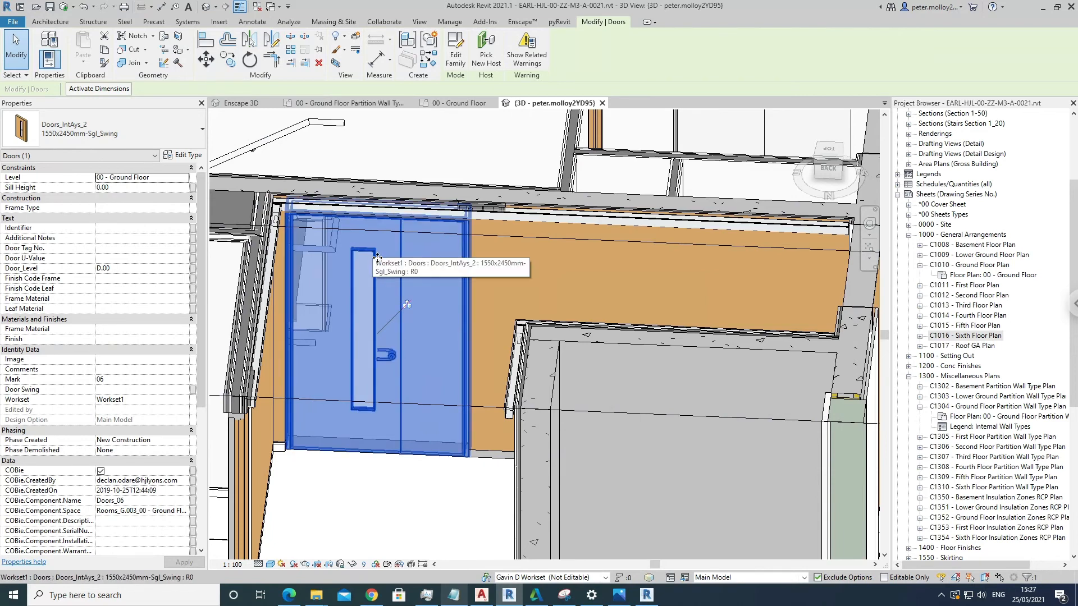